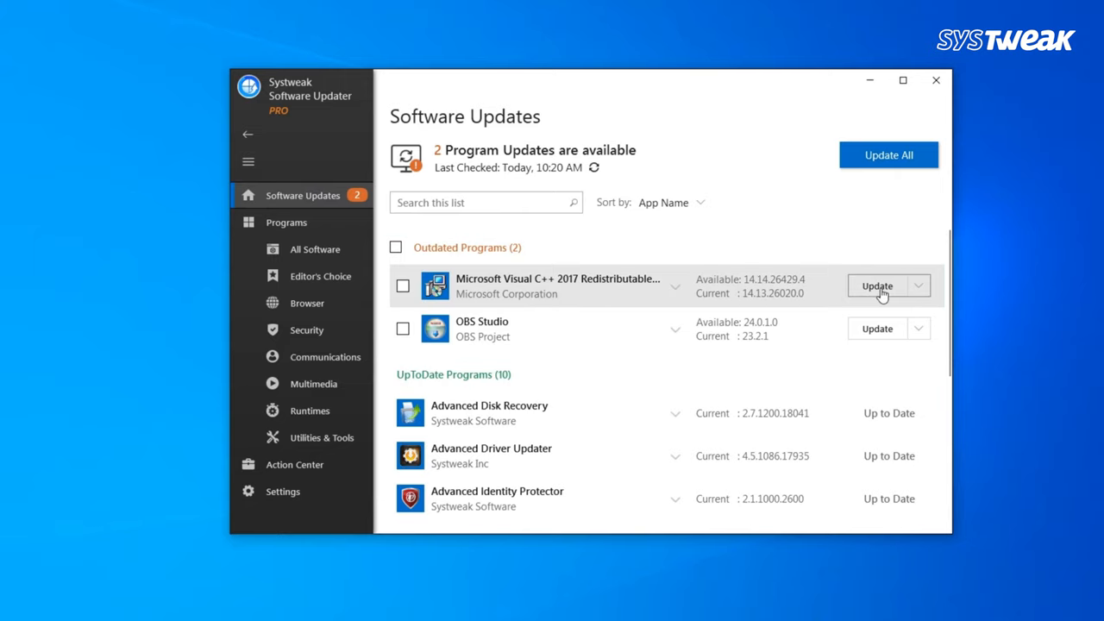
Step: Browse the update options, then show the full All Software list with featured programs like Adobe AIR
click(876, 287)
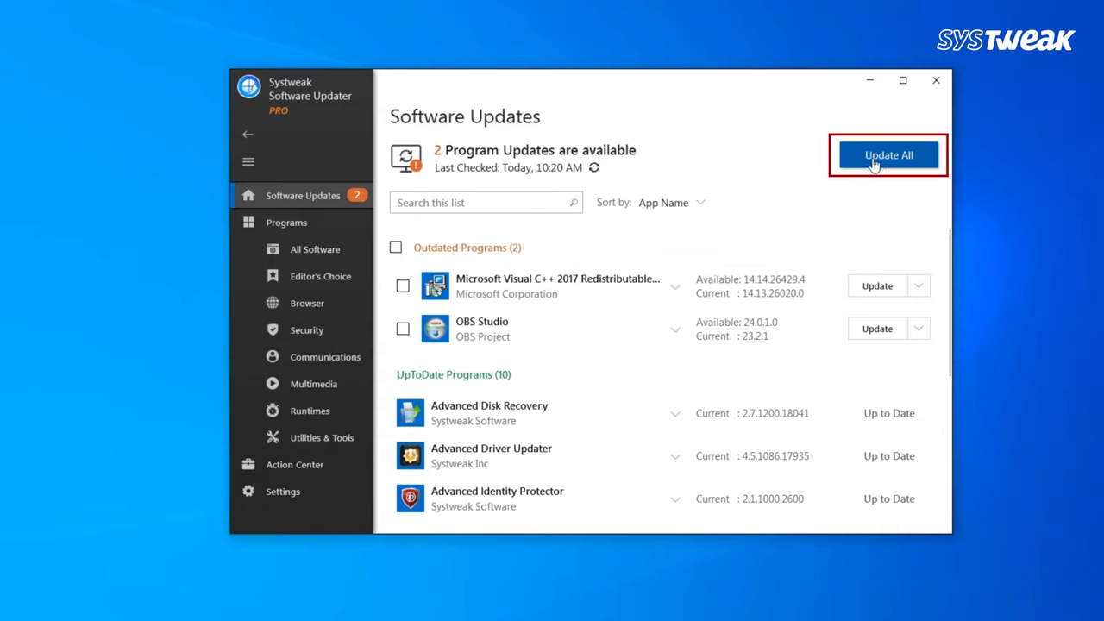
mouse_move(877, 293)
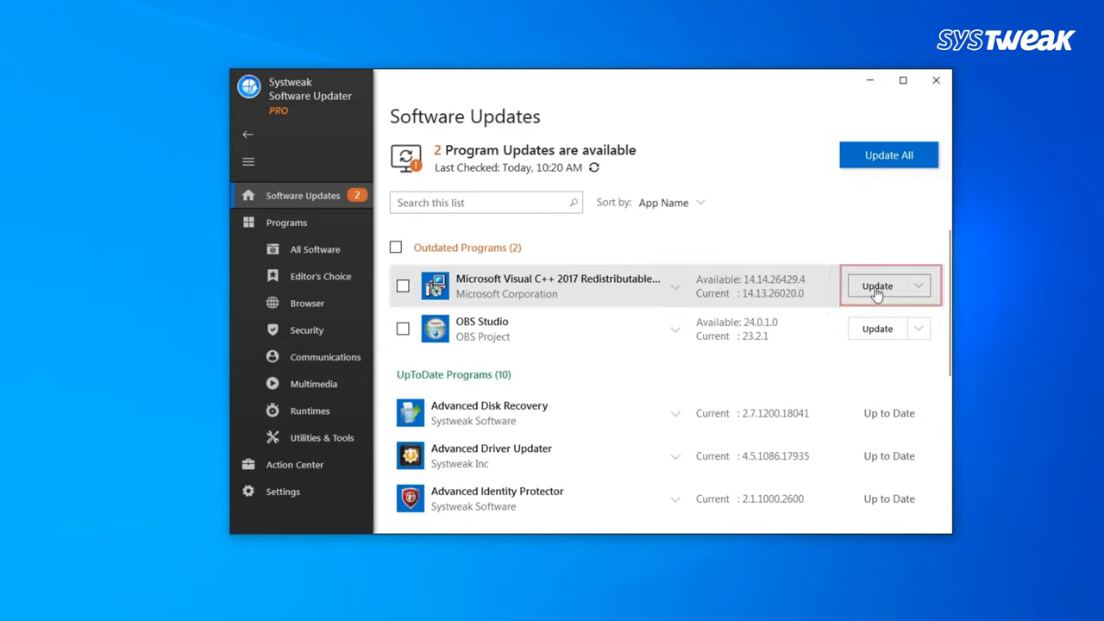
mouse_move(877, 186)
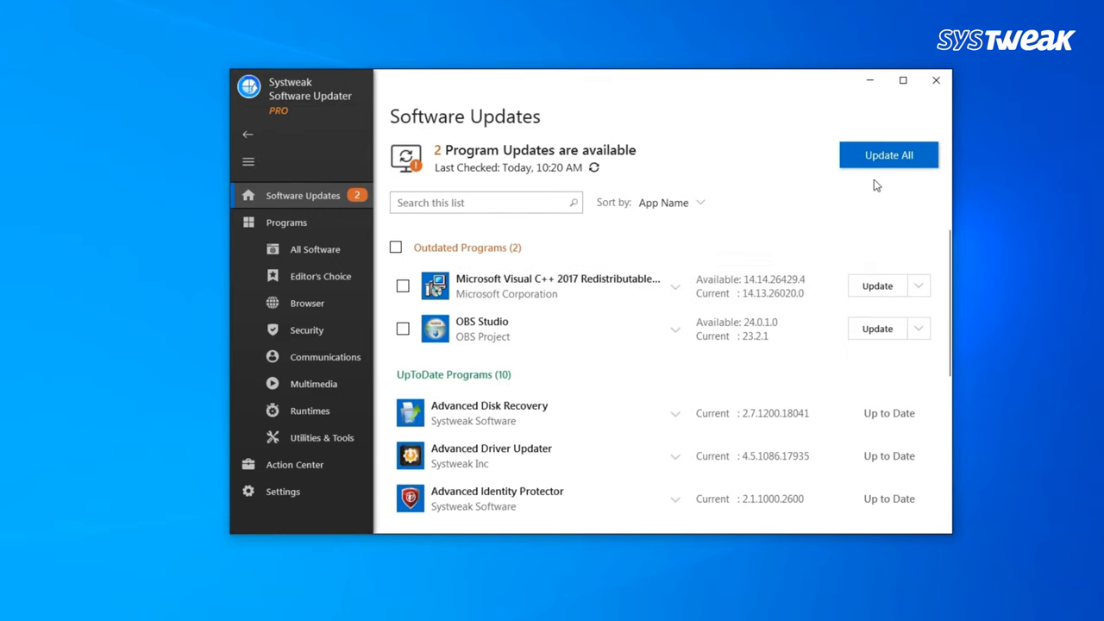
click(888, 155)
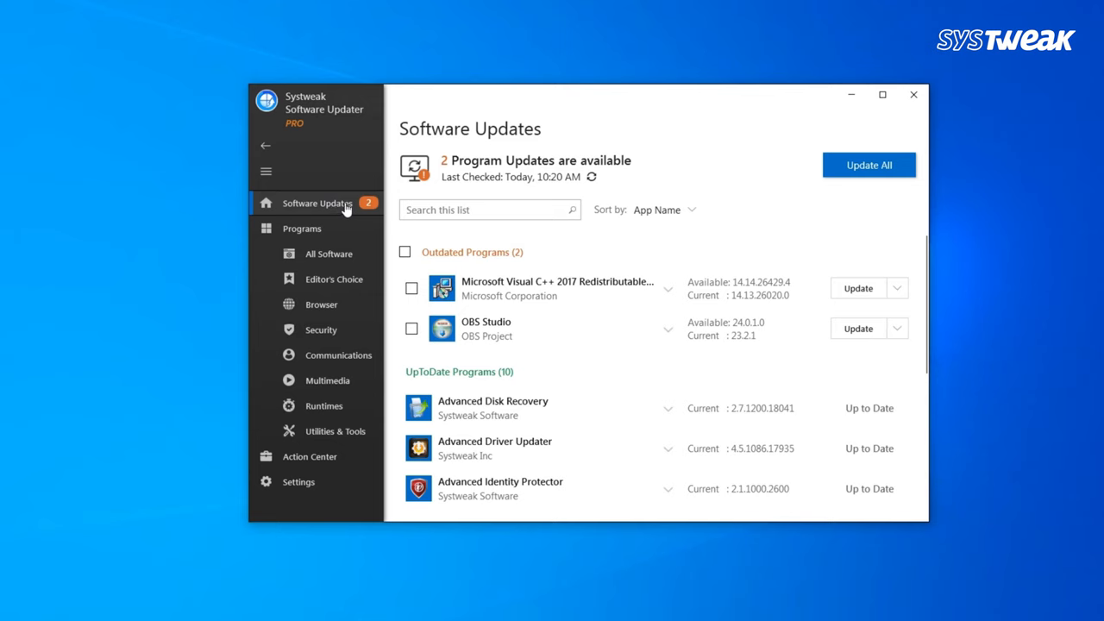
click(328, 254)
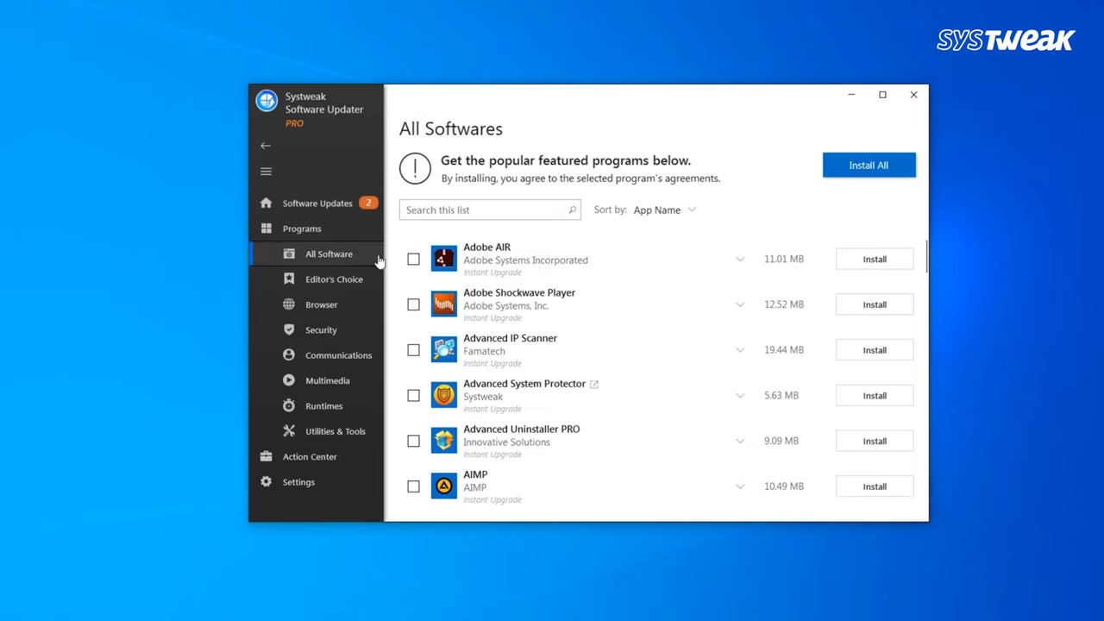
mouse_move(809, 288)
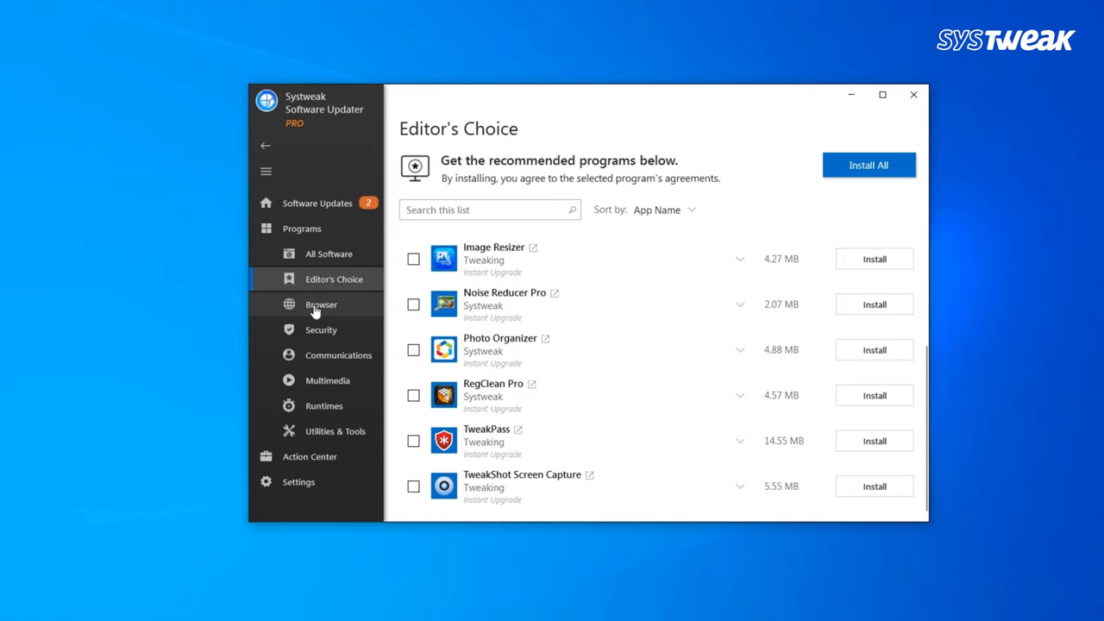
Step: Show the featured Browsers list, then the Security list with IObit Malware Fighter and NoMachine
click(321, 303)
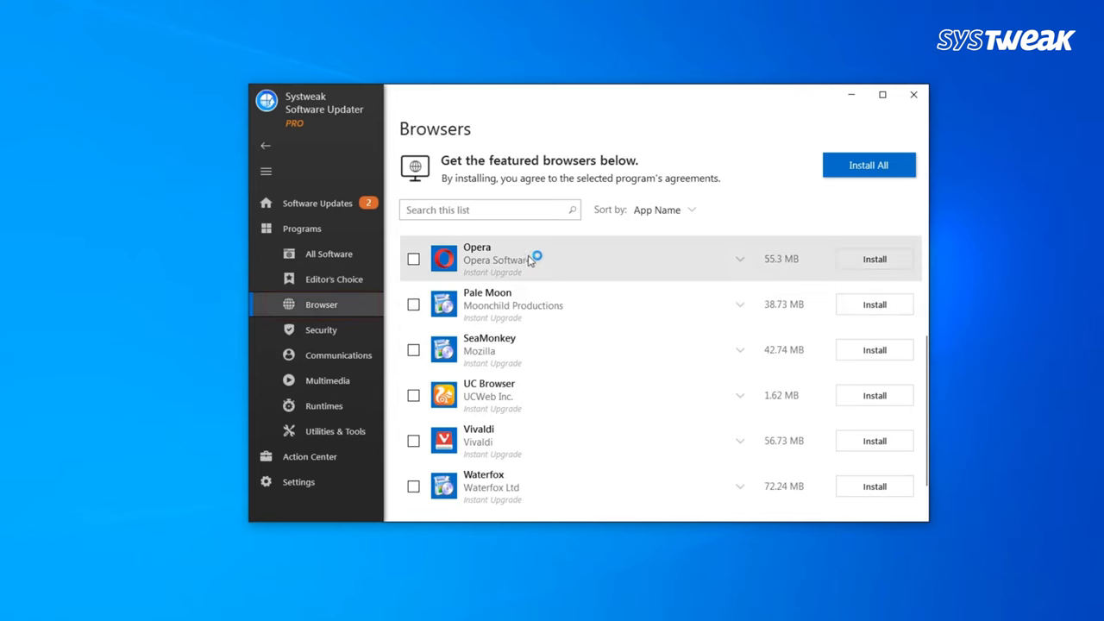
mouse_move(873, 259)
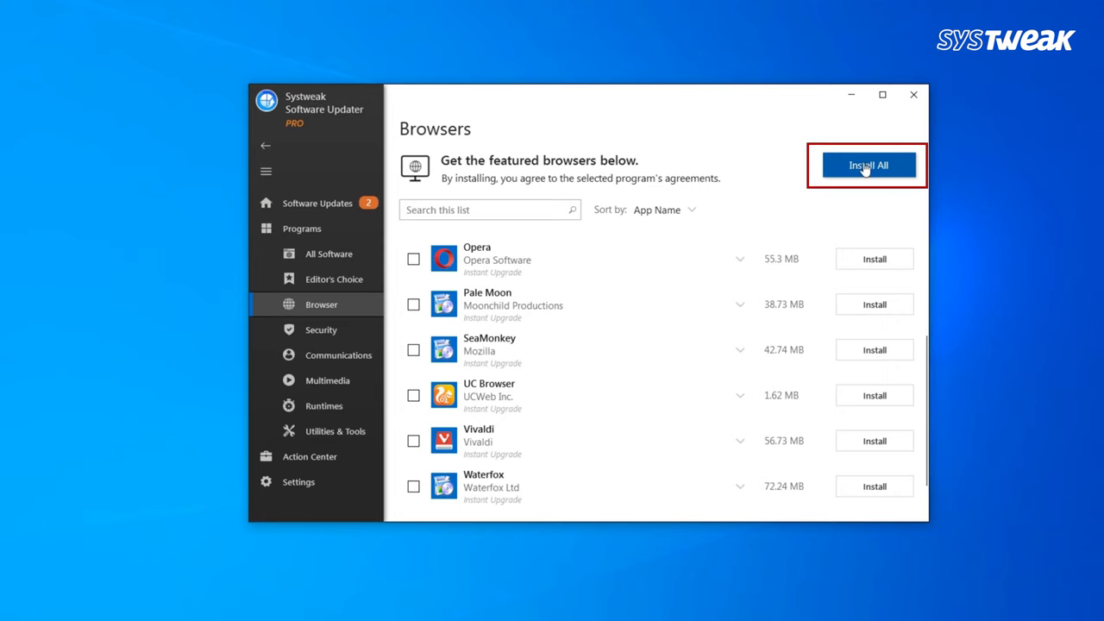
click(321, 329)
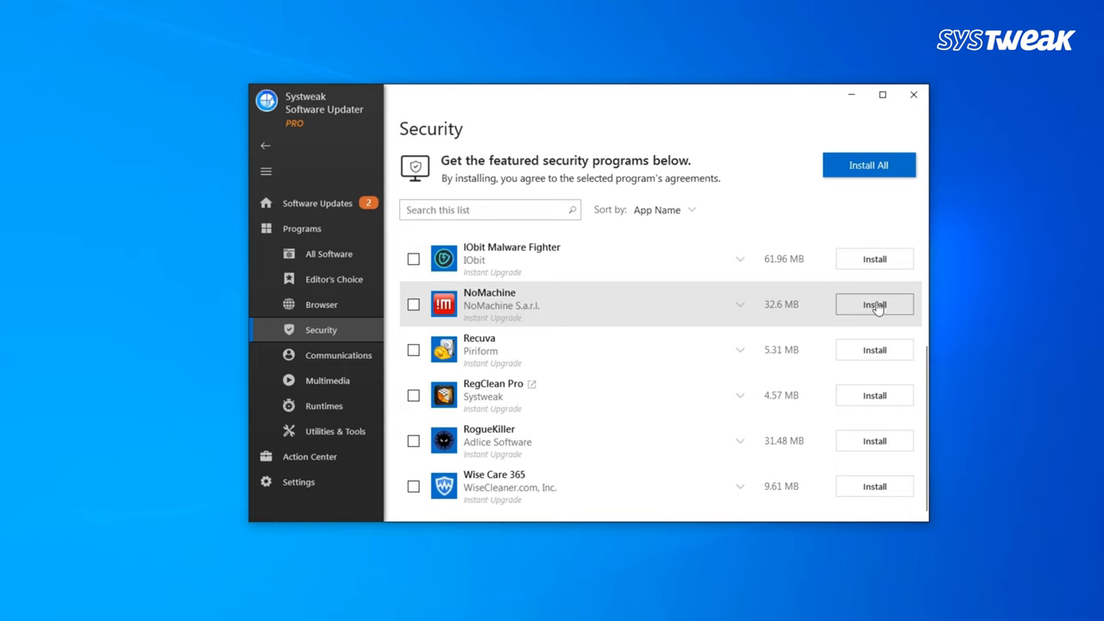
mouse_move(338, 355)
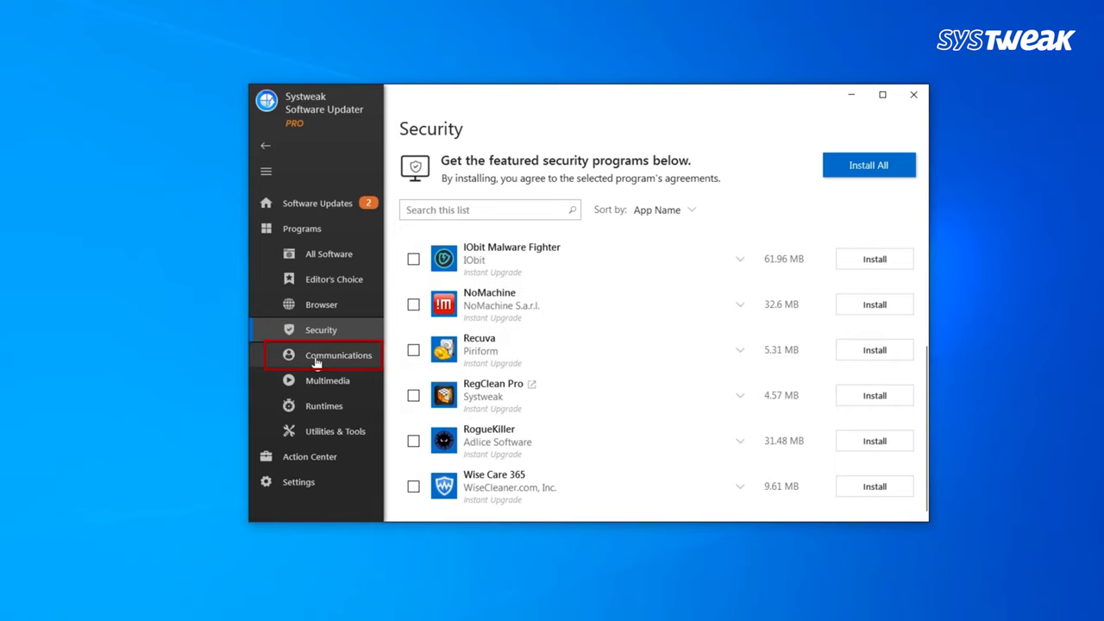
Step: Show the Communications list, then the Multimedia list featuring Amazon Music and Audacity
click(339, 355)
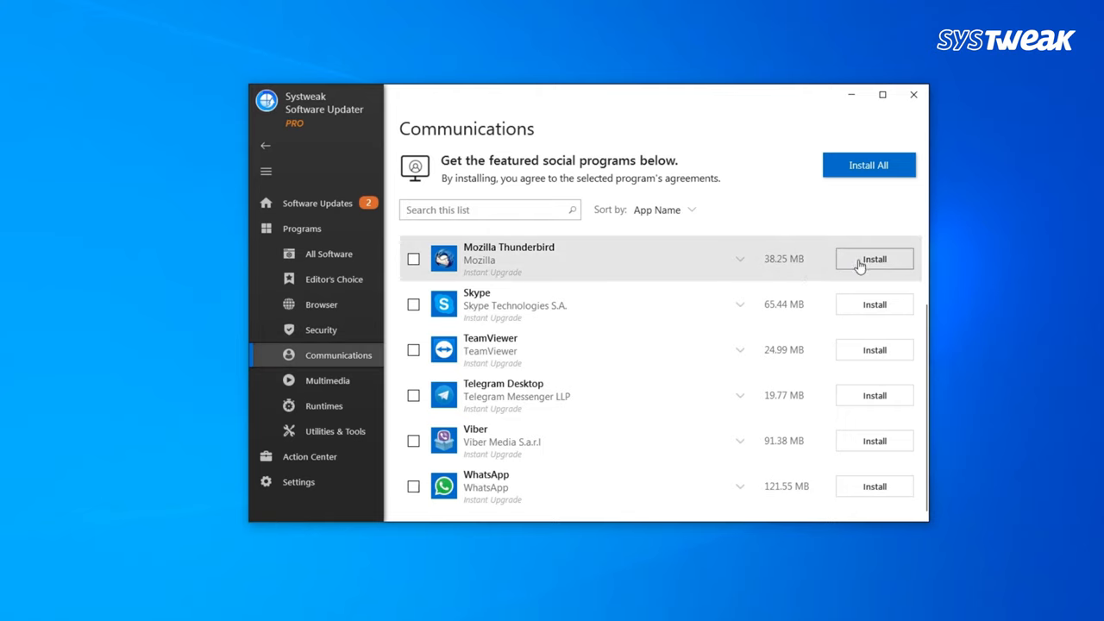
mouse_move(866, 331)
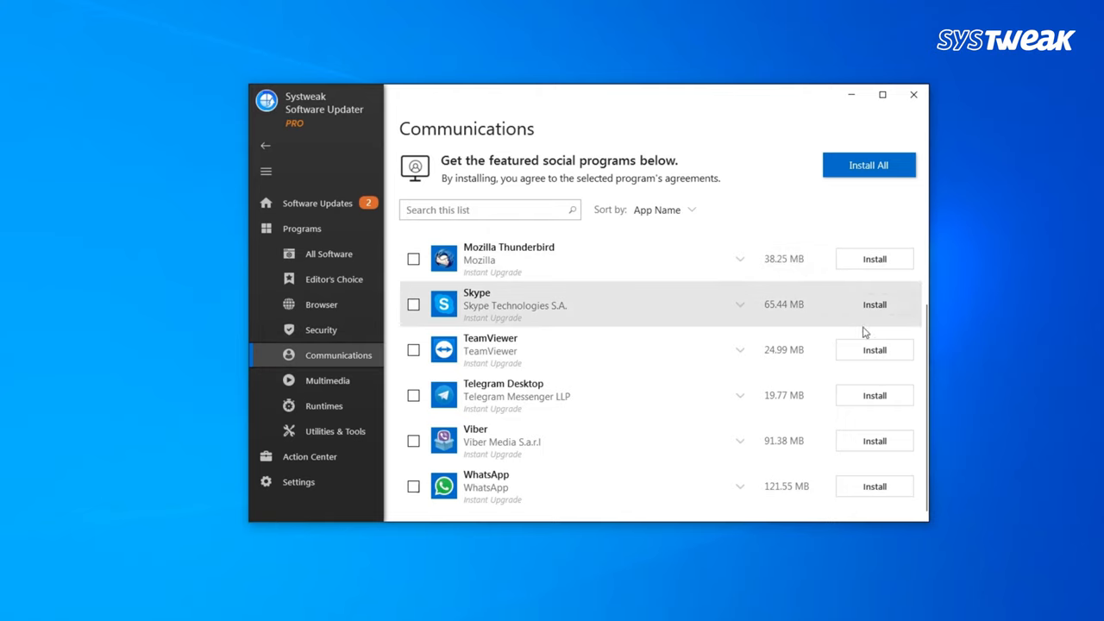
mouse_move(326, 381)
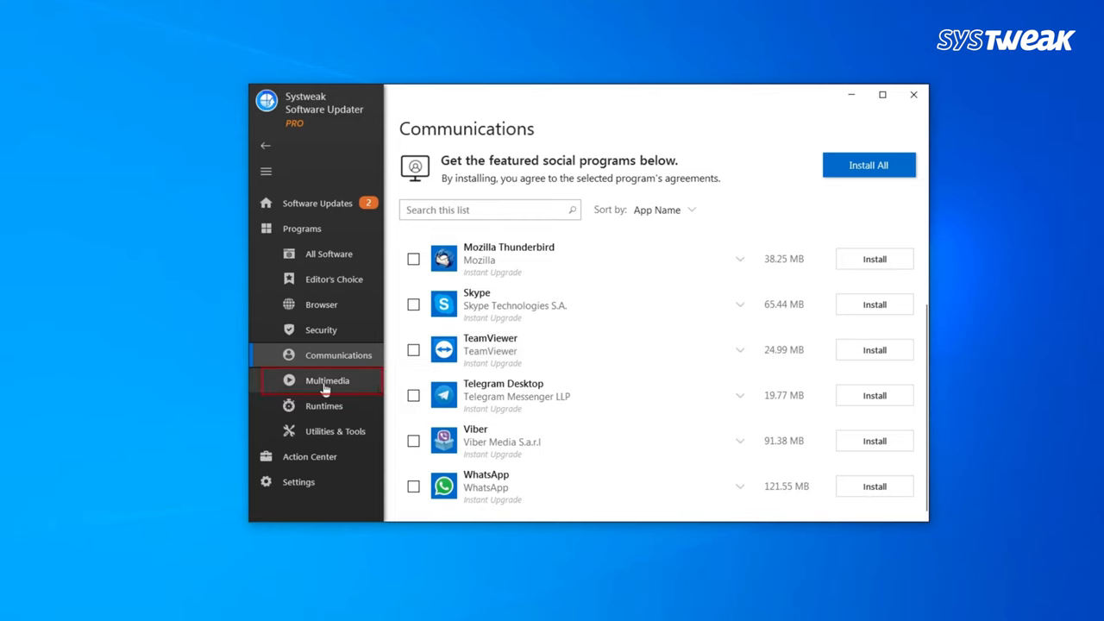
click(328, 381)
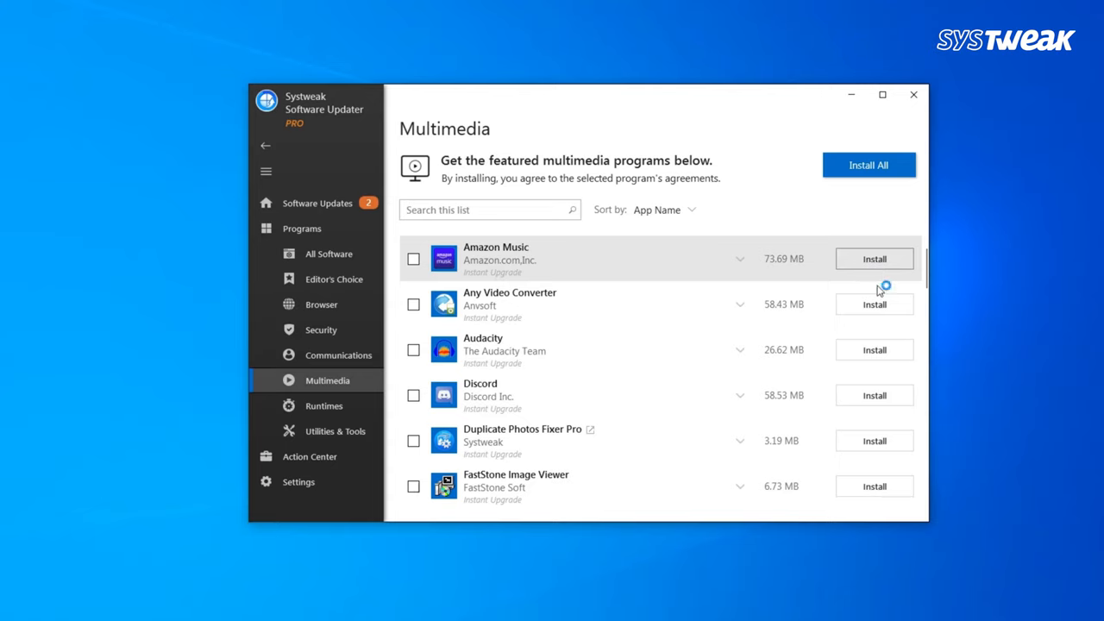
mouse_move(873, 349)
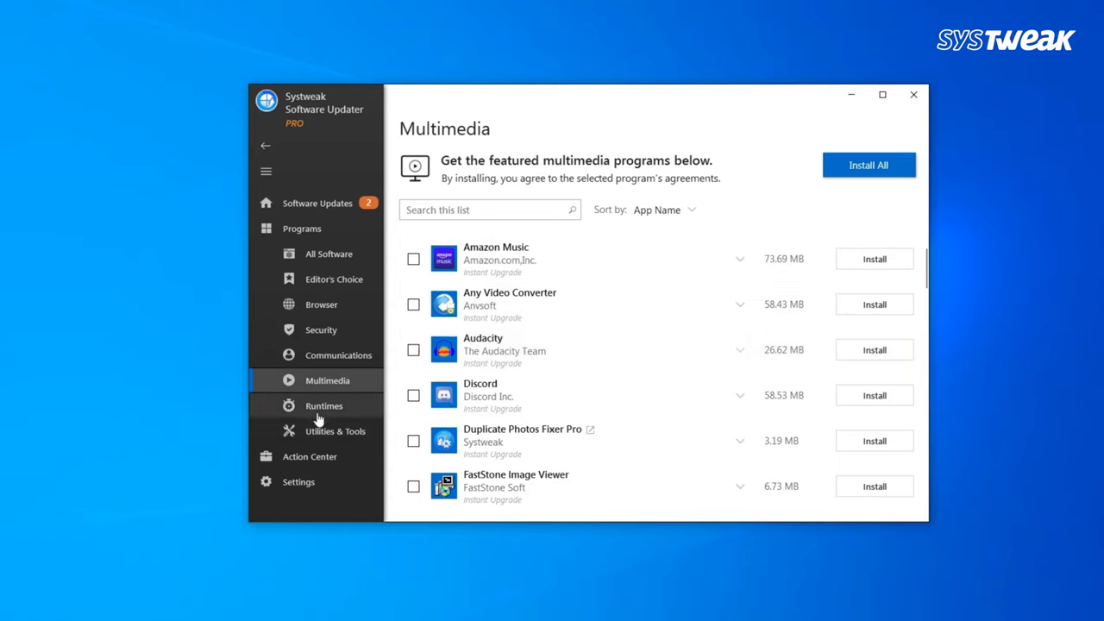
Step: Show the Runtimes list, then the Utilities & Tools list featuring µTorrent and 7-Zip
click(324, 405)
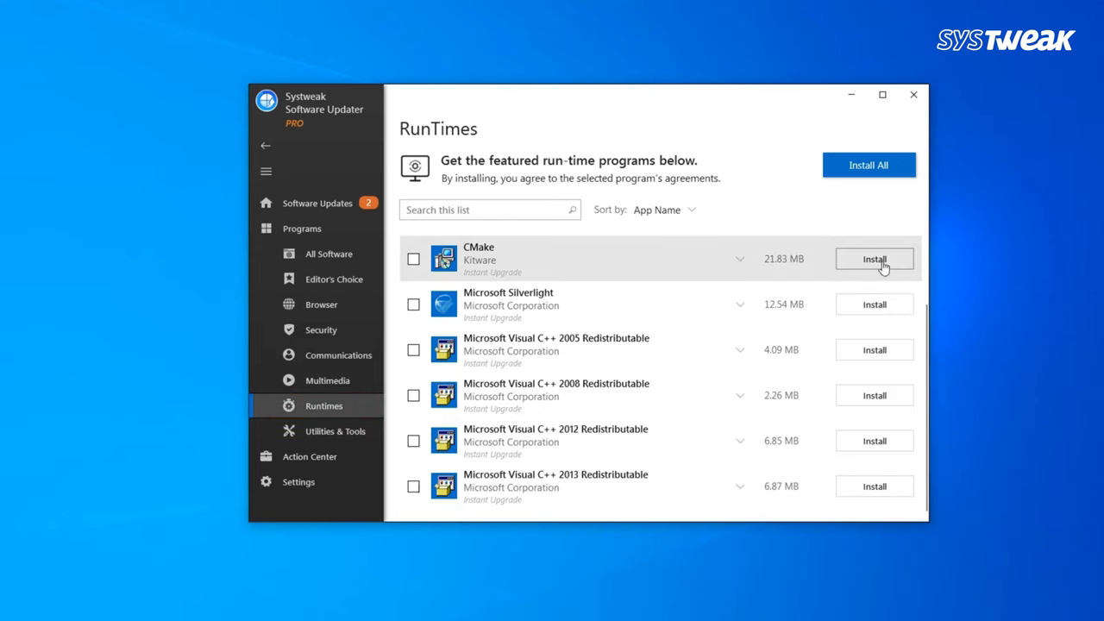
mouse_move(875, 303)
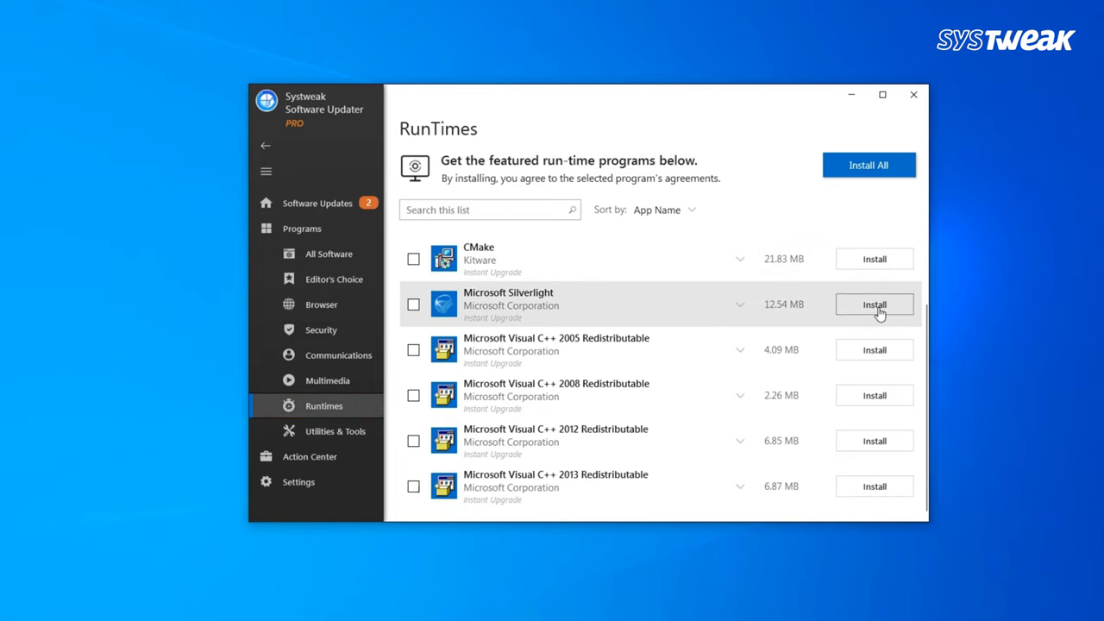
click(334, 431)
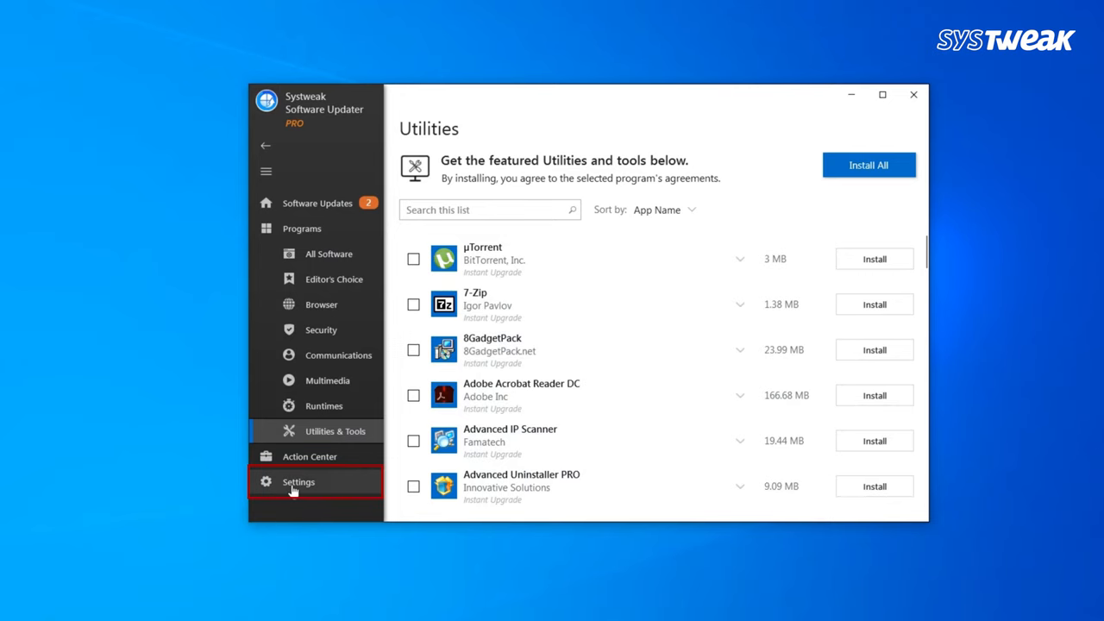
Step: In Settings, switch the theme to Dark briefly and return it to Light
click(296, 481)
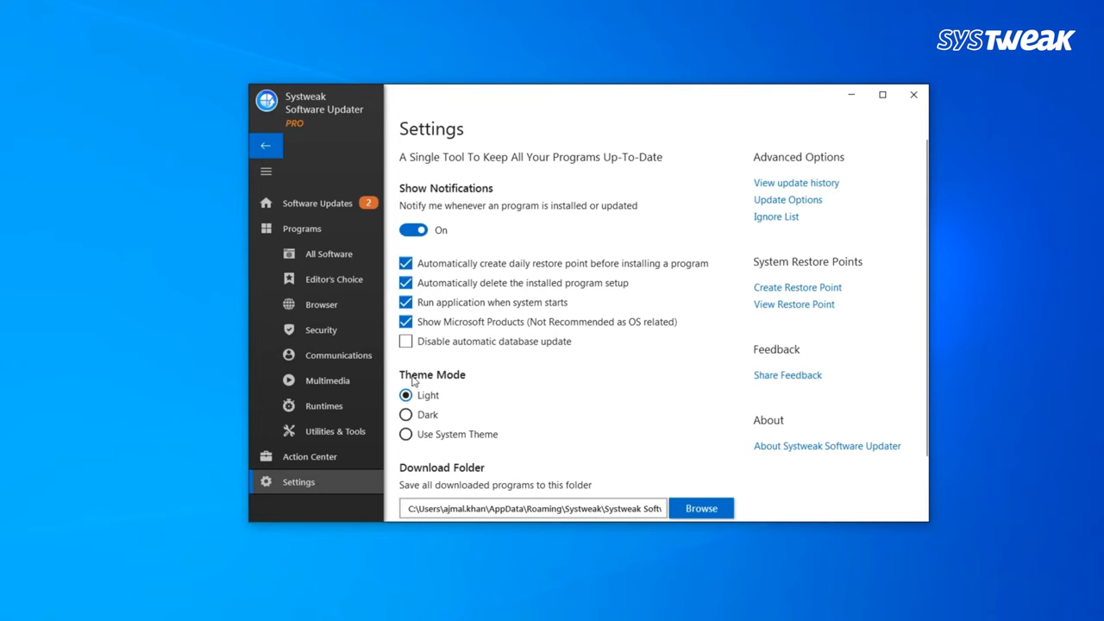
click(405, 414)
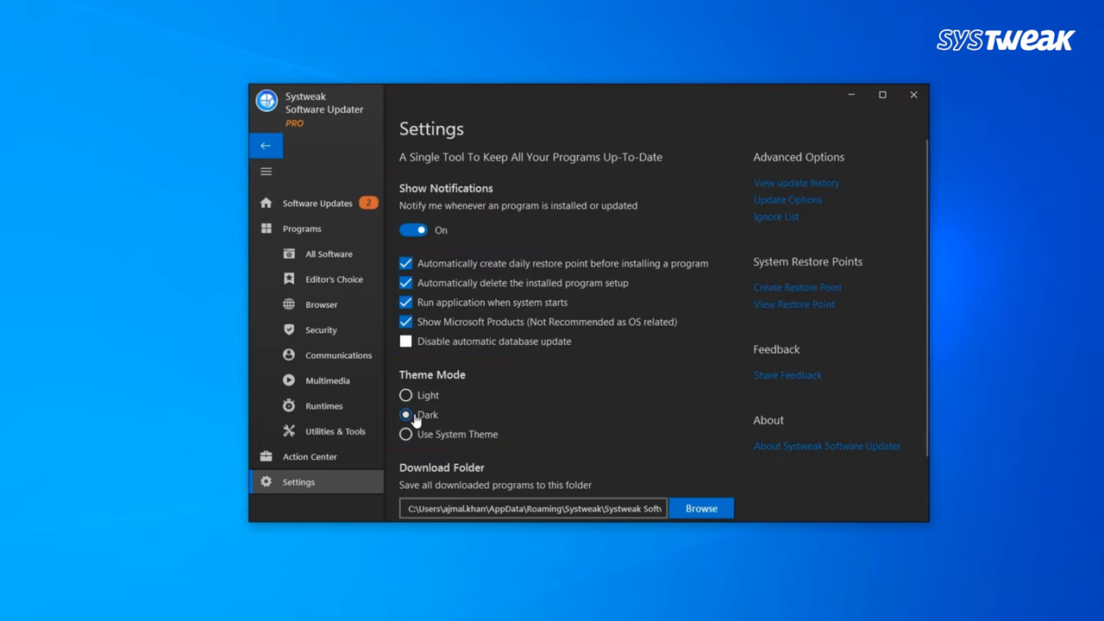
click(406, 395)
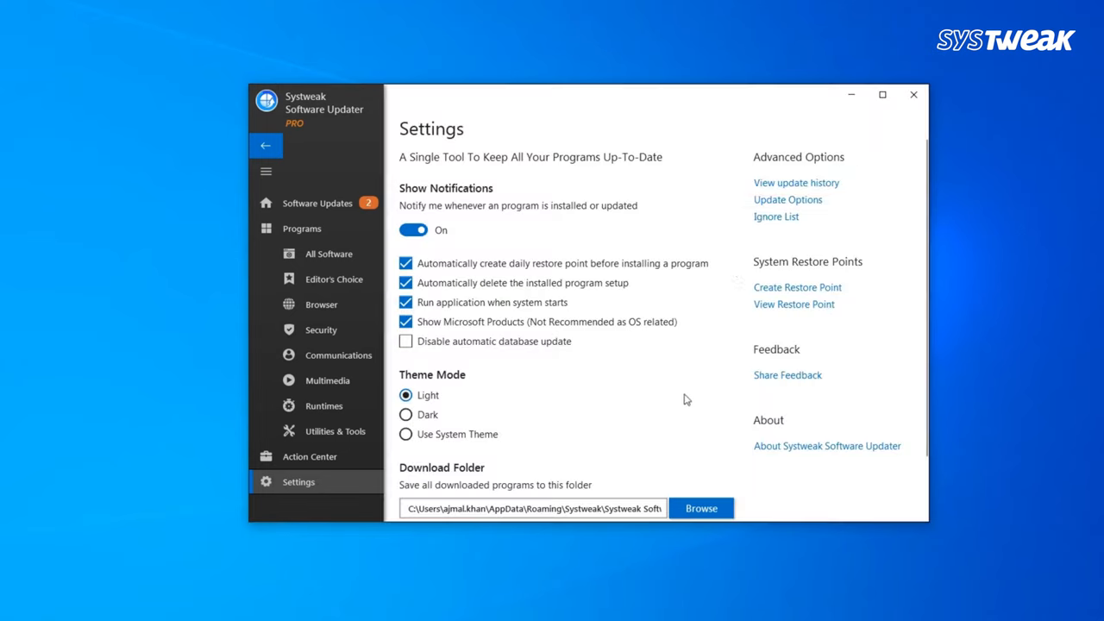